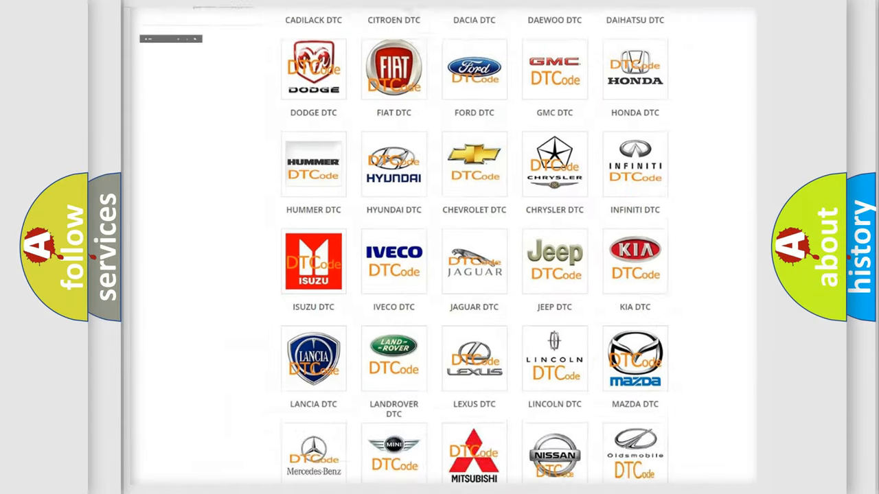
Open the Saturn DTC code listing from its logo and scroll through the subcategories.
scroll("up", 3)
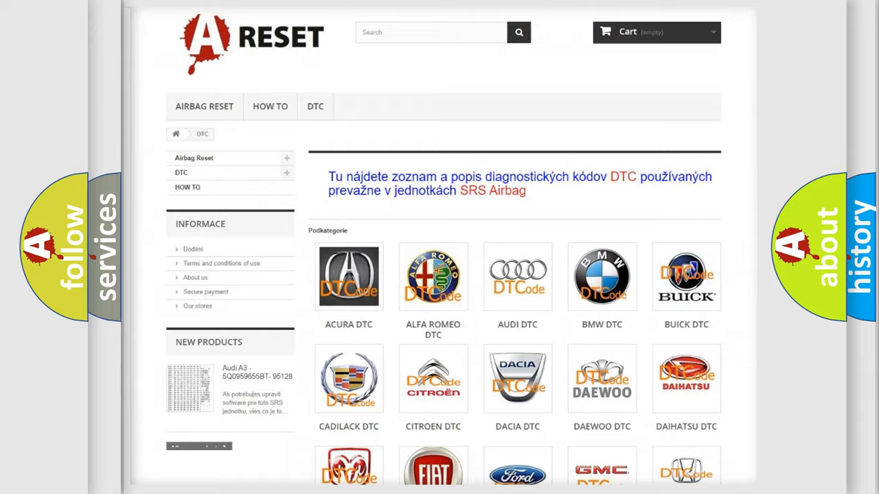
scroll("down", 3)
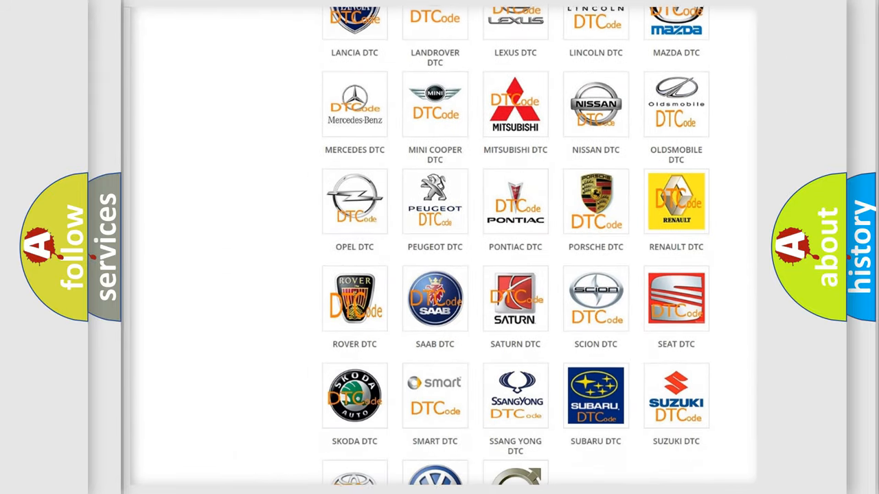
scroll("down", 3)
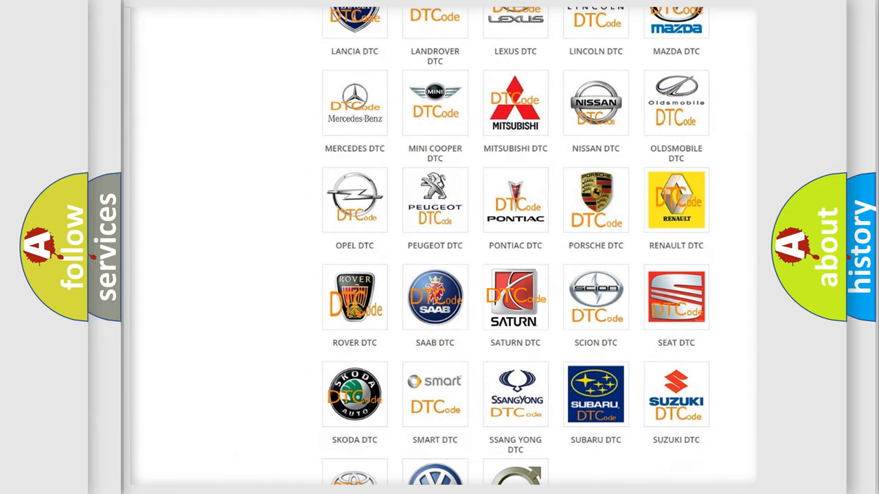
left_click(515, 296)
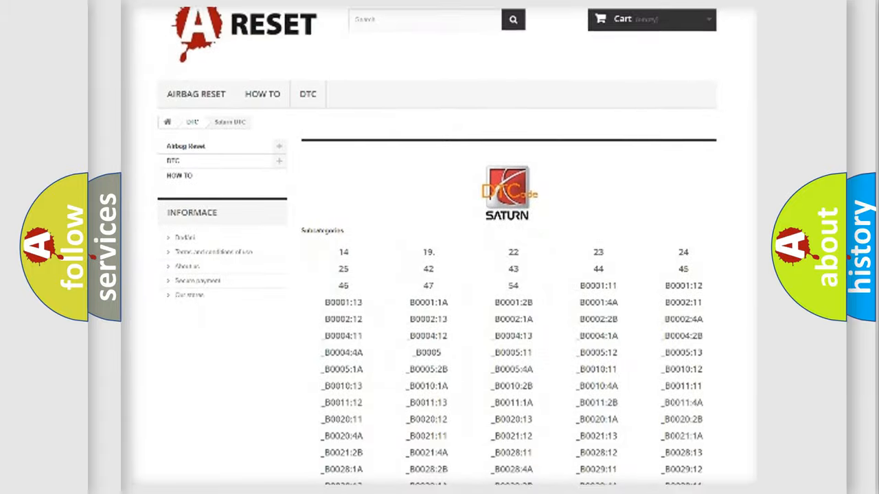
scroll("down", 3)
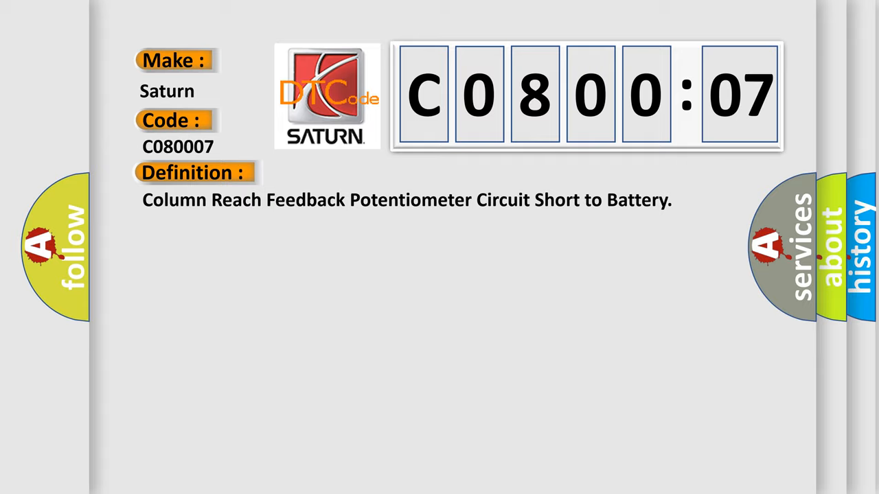
Reveal the C080007 description: DSM detects telescopic sensor feedback circuit shorted to battery.
left_click(357, 172)
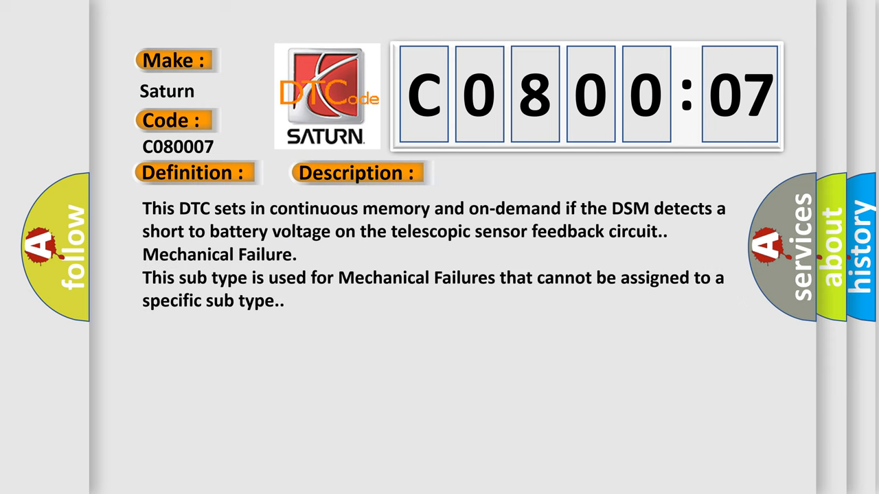